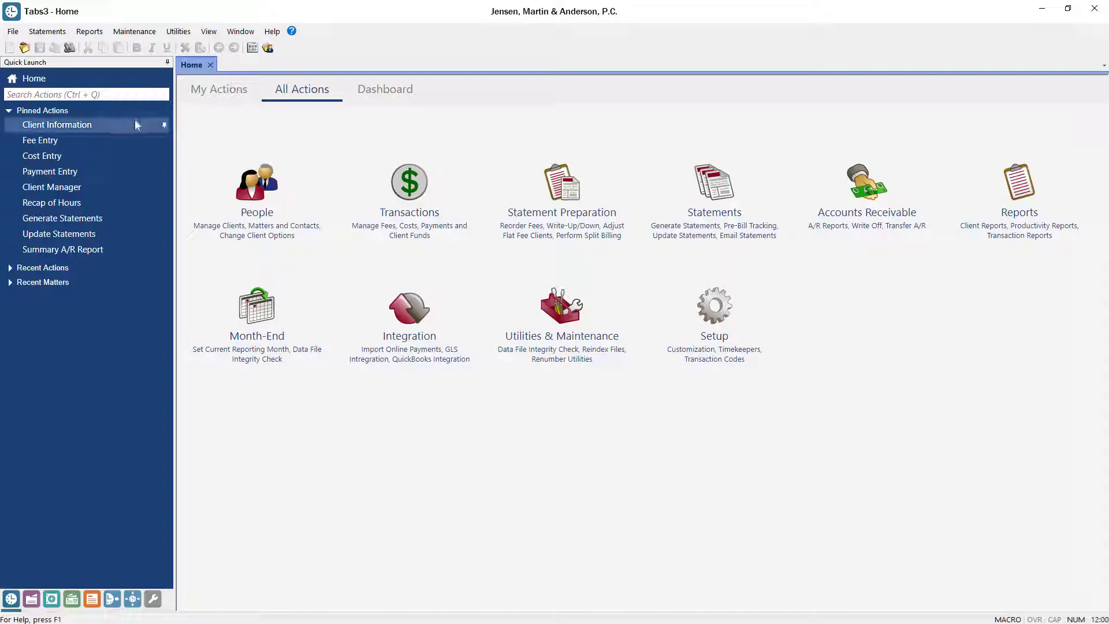
pyautogui.click(57, 124)
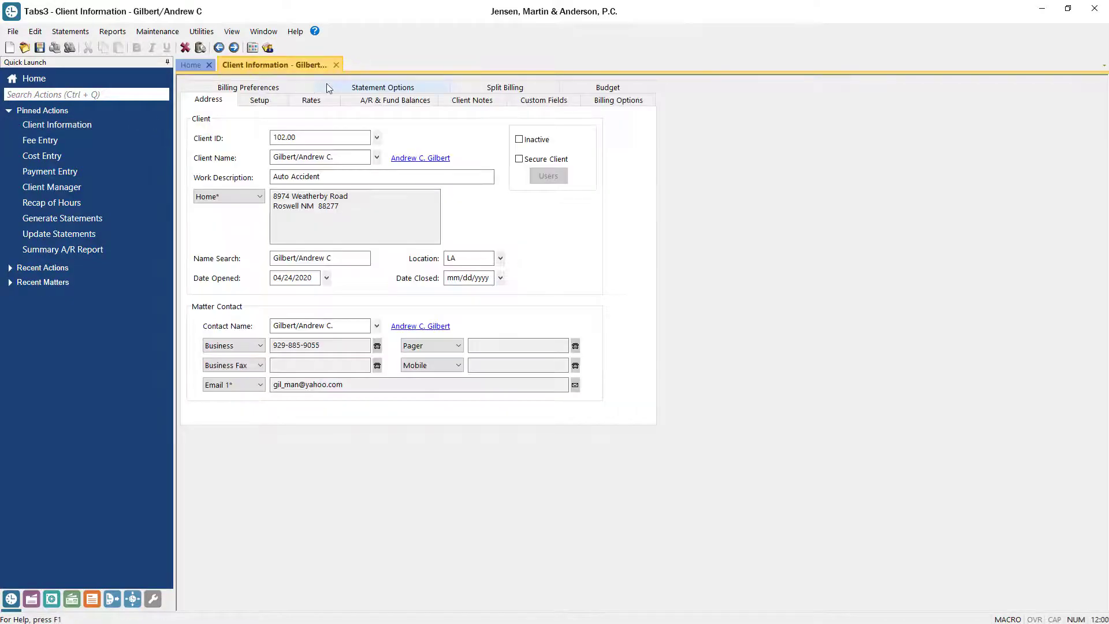
pyautogui.click(382, 87)
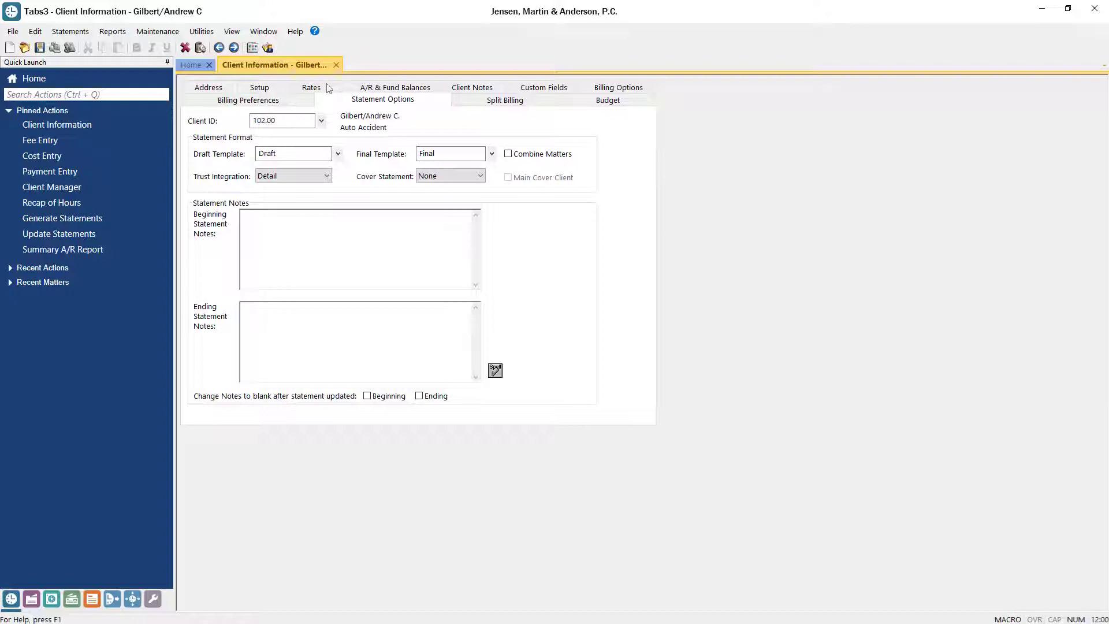
# - Edit the Final template from the Final Template field's context menu
pyautogui.rightClick(450, 153)
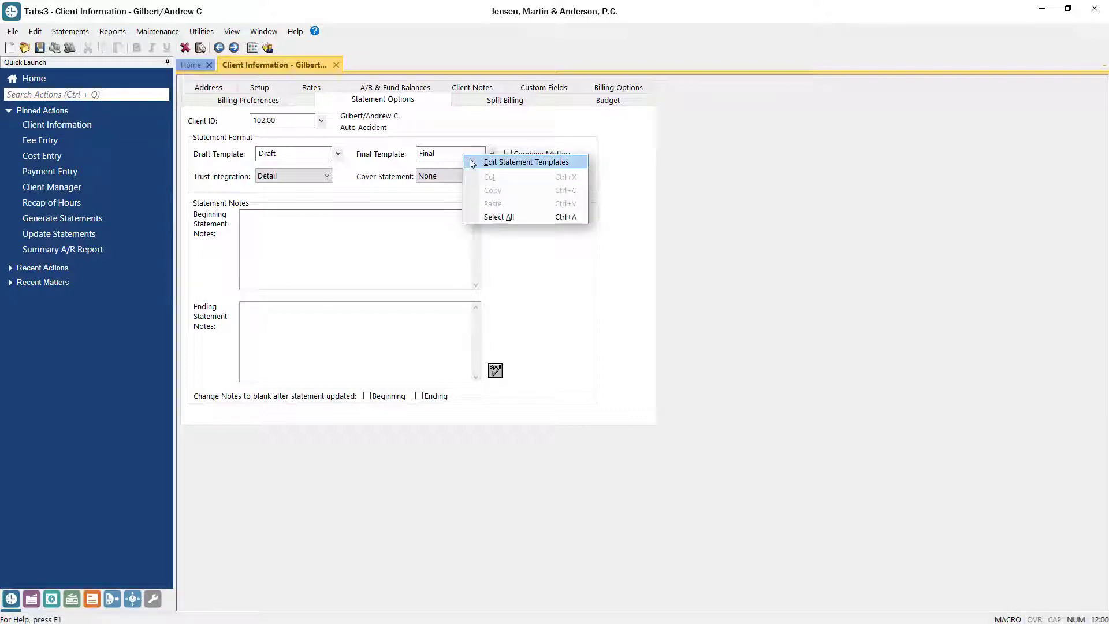
pyautogui.click(526, 162)
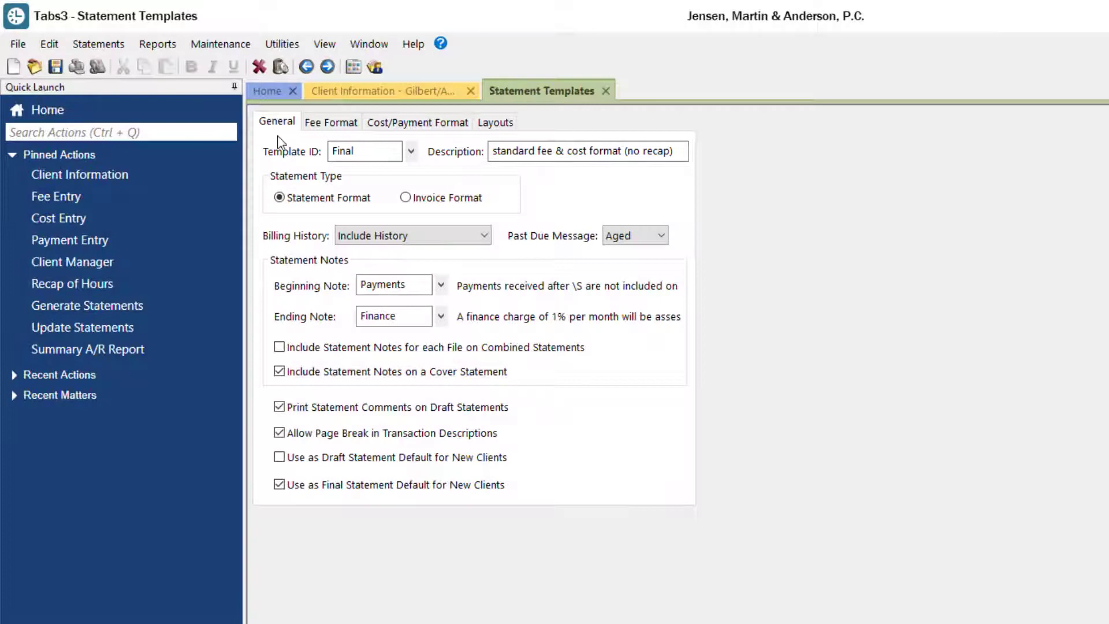
pyautogui.click(411, 151)
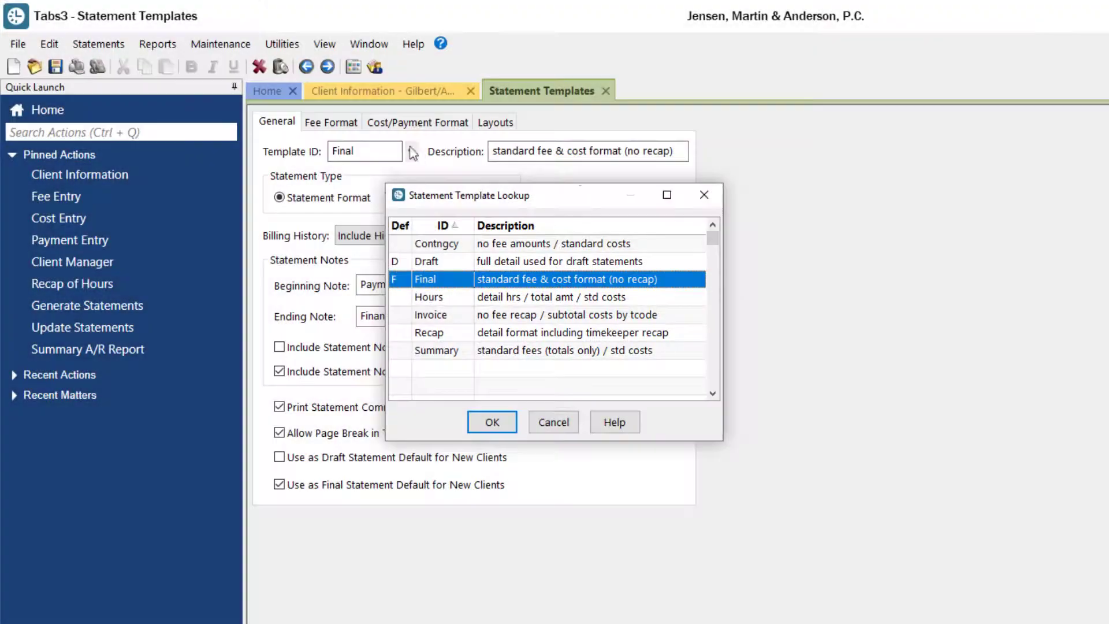
pyautogui.click(491, 421)
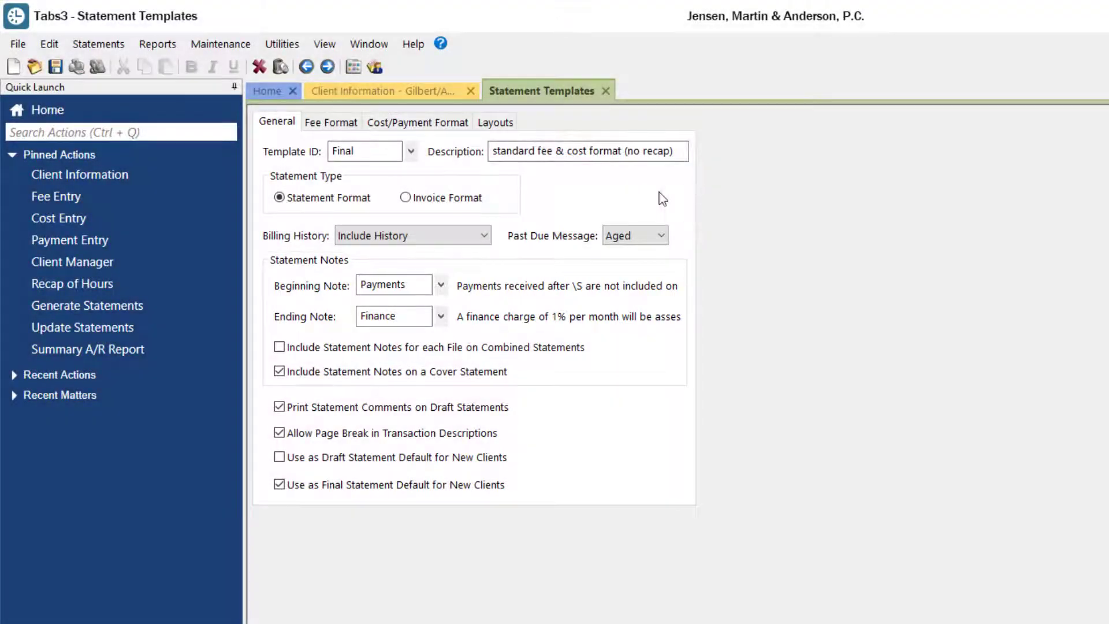
pyautogui.click(404, 197)
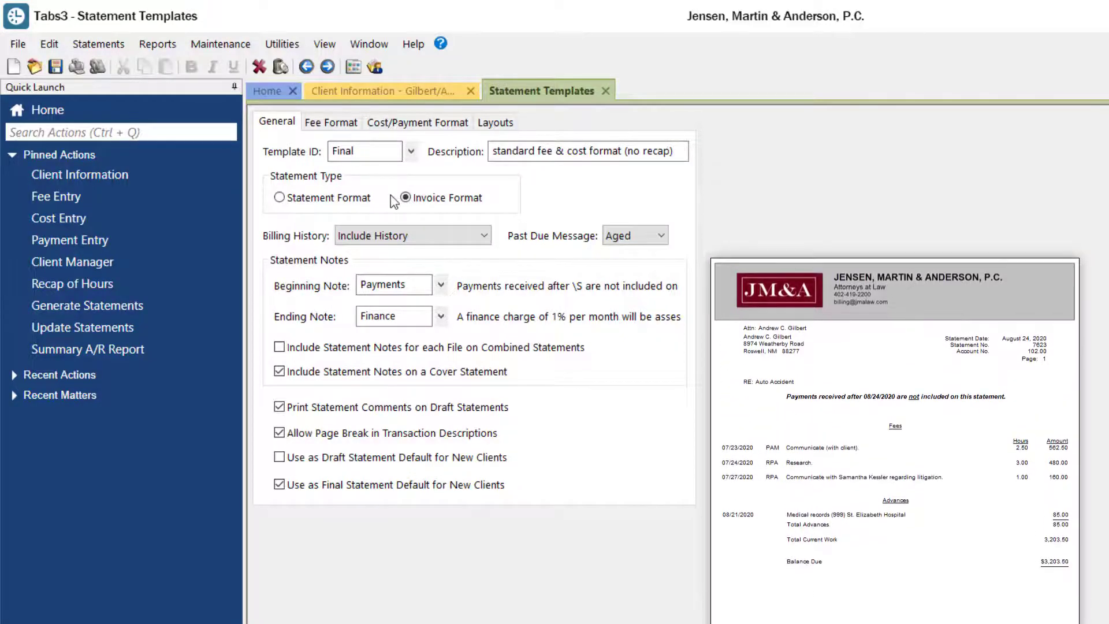
pyautogui.click(279, 197)
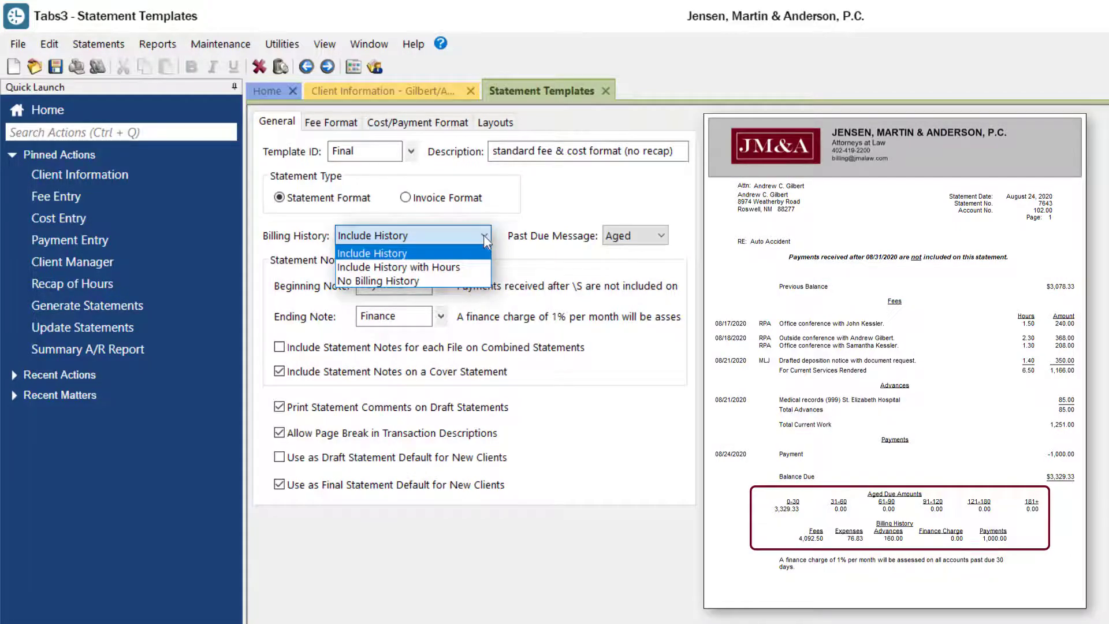
pyautogui.click(372, 253)
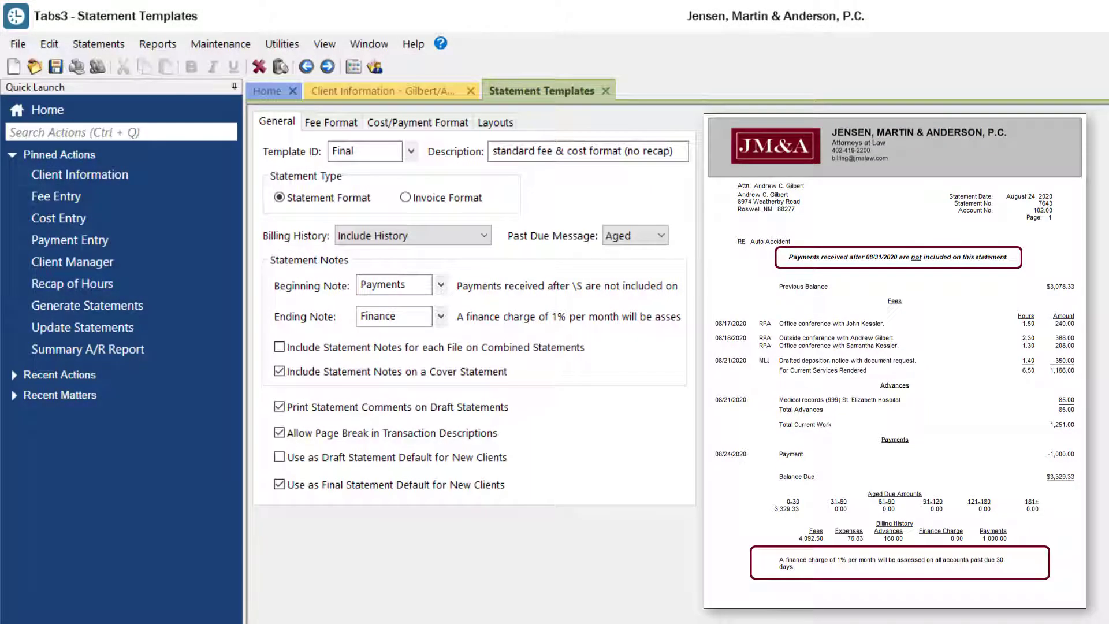
pyautogui.rightClick(394, 285)
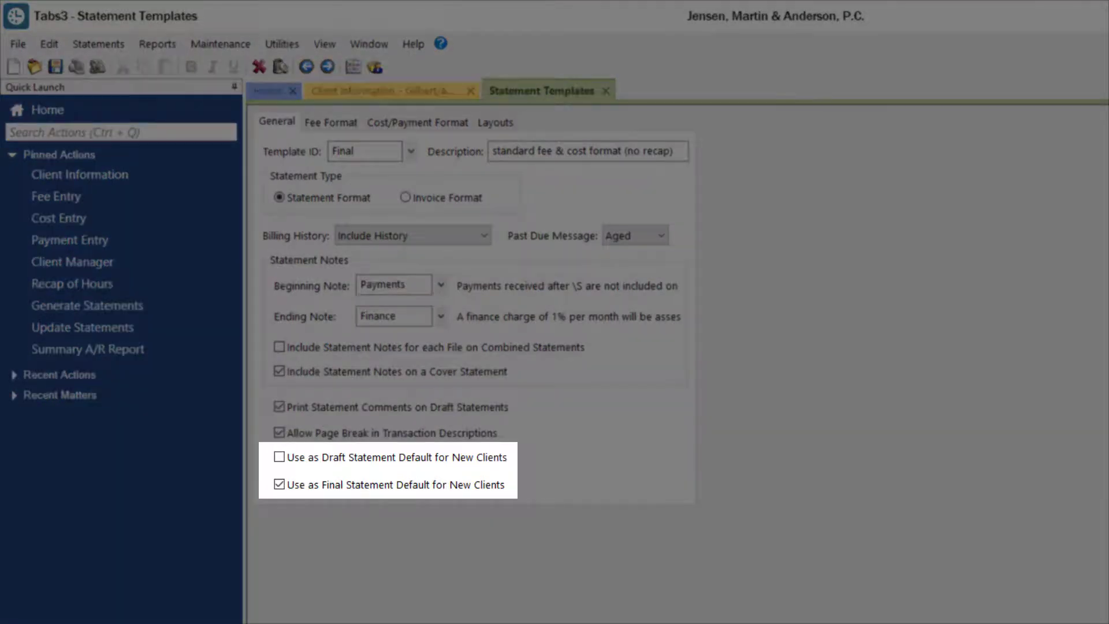
# - Check the template ID list, then view the Final template's fee format settings
pyautogui.click(410, 151)
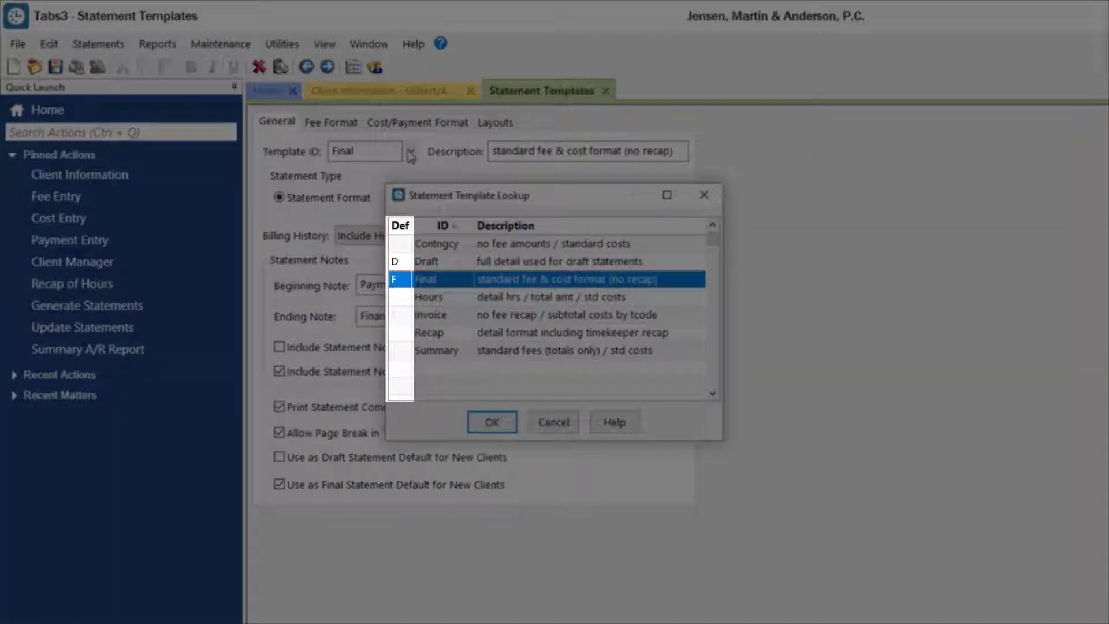
pyautogui.click(491, 421)
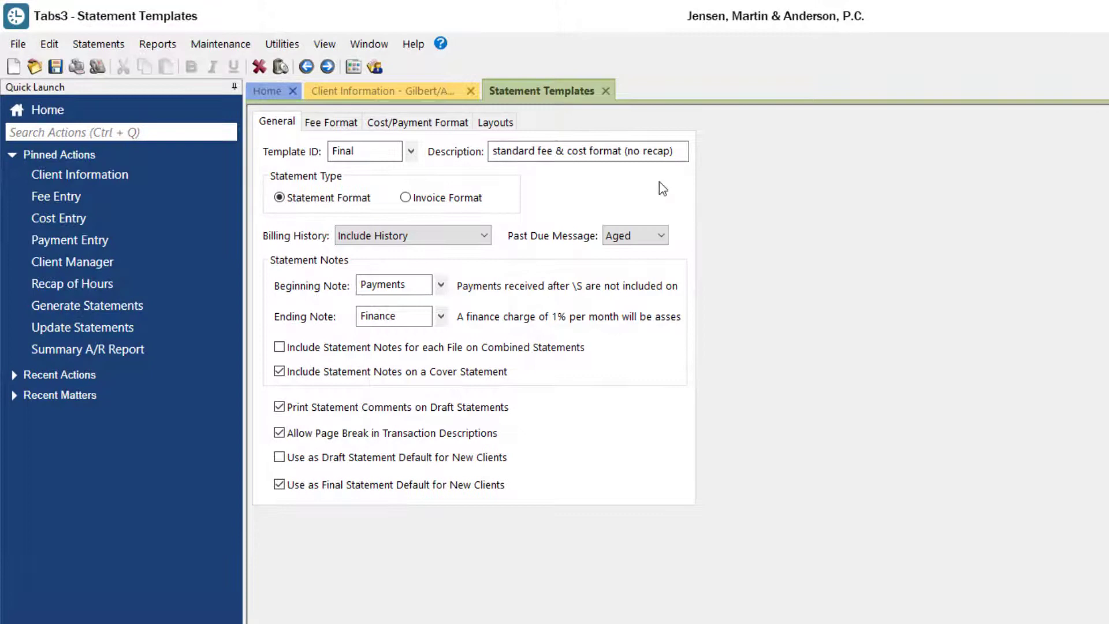
pyautogui.click(330, 121)
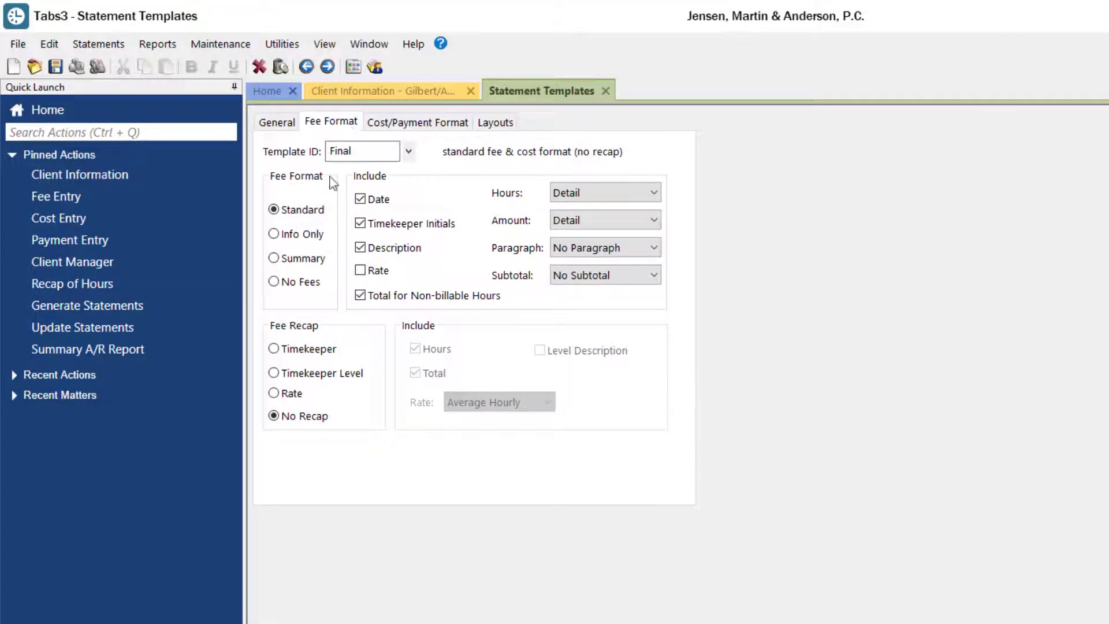
# - Set the fee recap to Timekeeper and view the cost/payment format settings
pyautogui.click(274, 348)
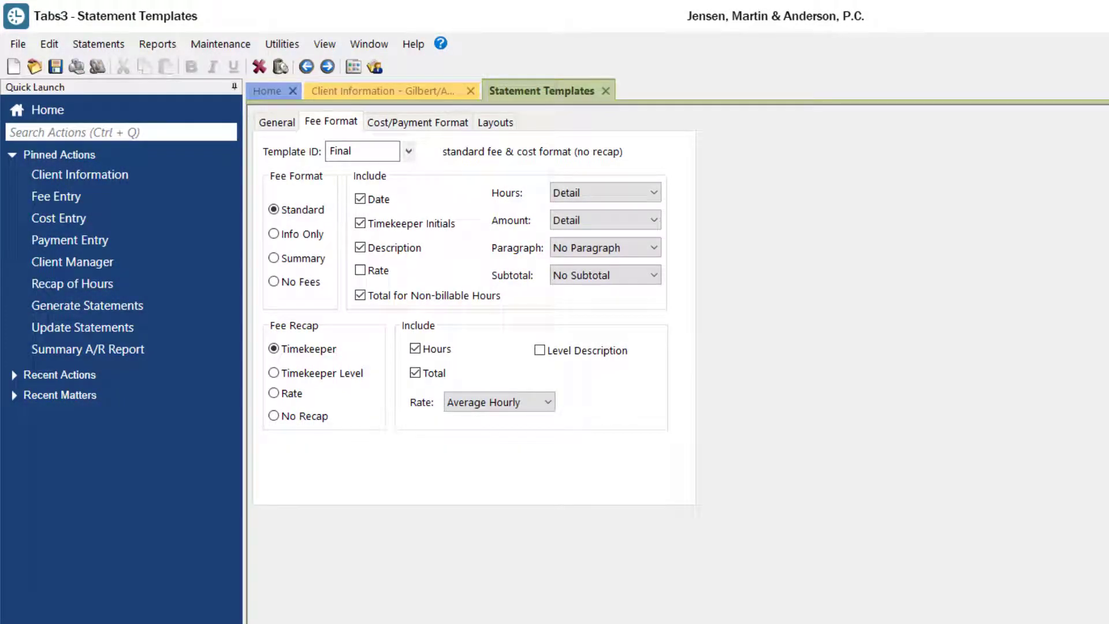
pyautogui.click(441, 43)
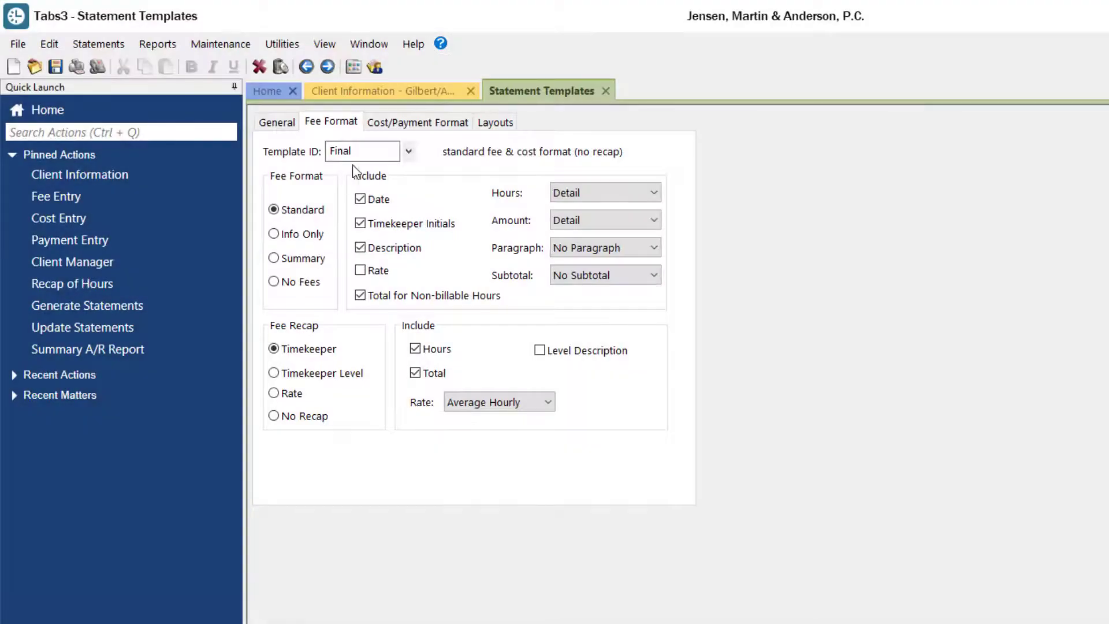
pyautogui.click(417, 122)
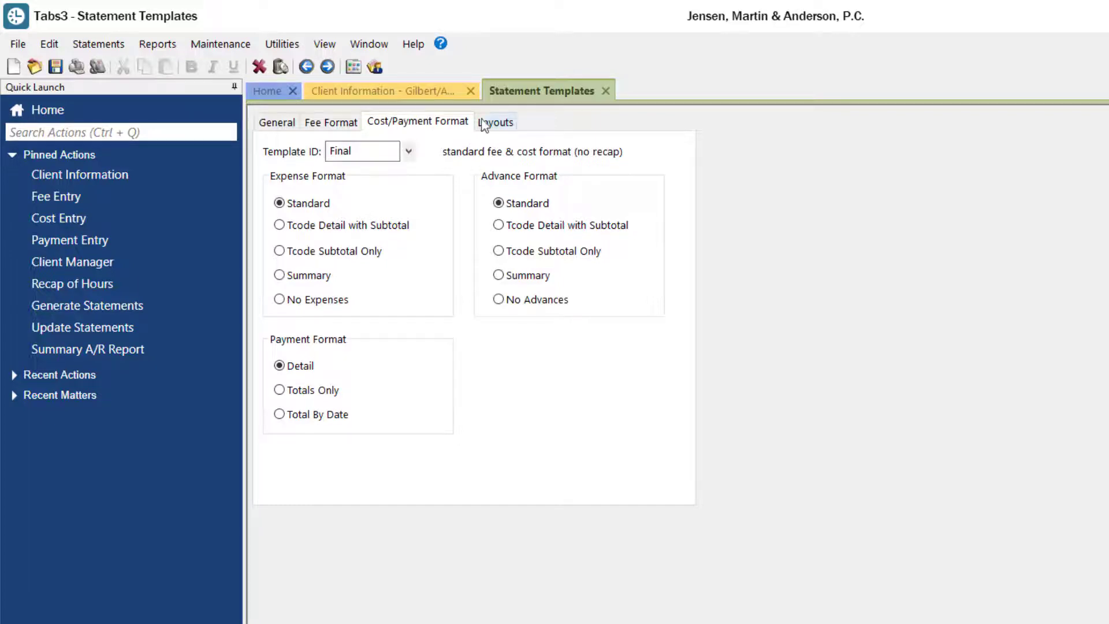
# - View the Final template's layouts: firm information, page 2 detail, remittance cover page
pyautogui.click(496, 121)
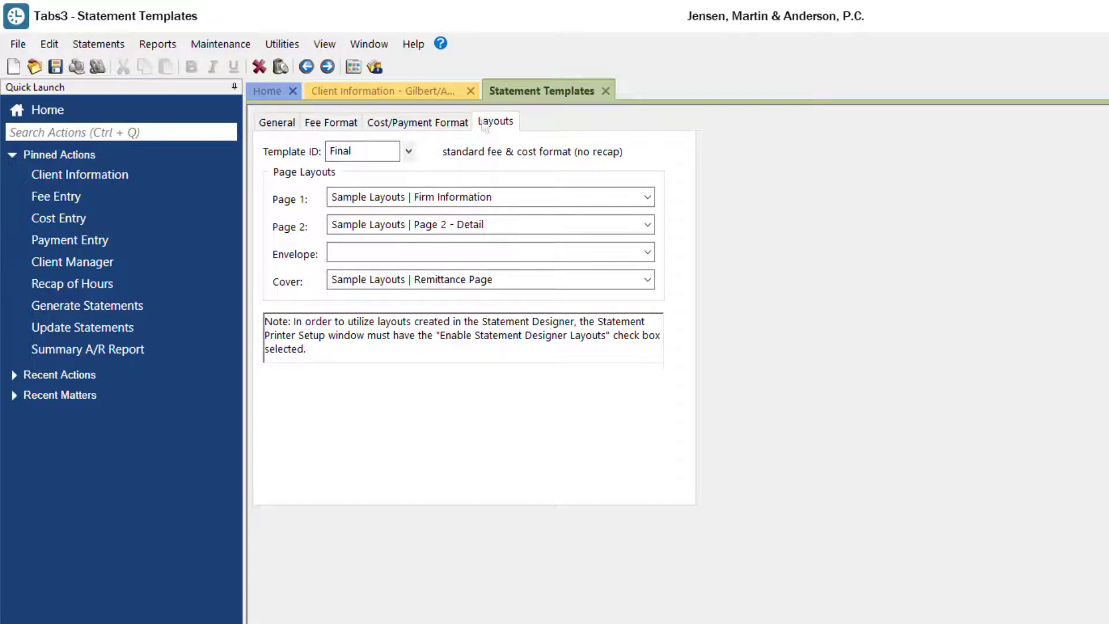
# - Open Generate Statements and view its options, with Draft and date 08/24/2020
pyautogui.click(646, 196)
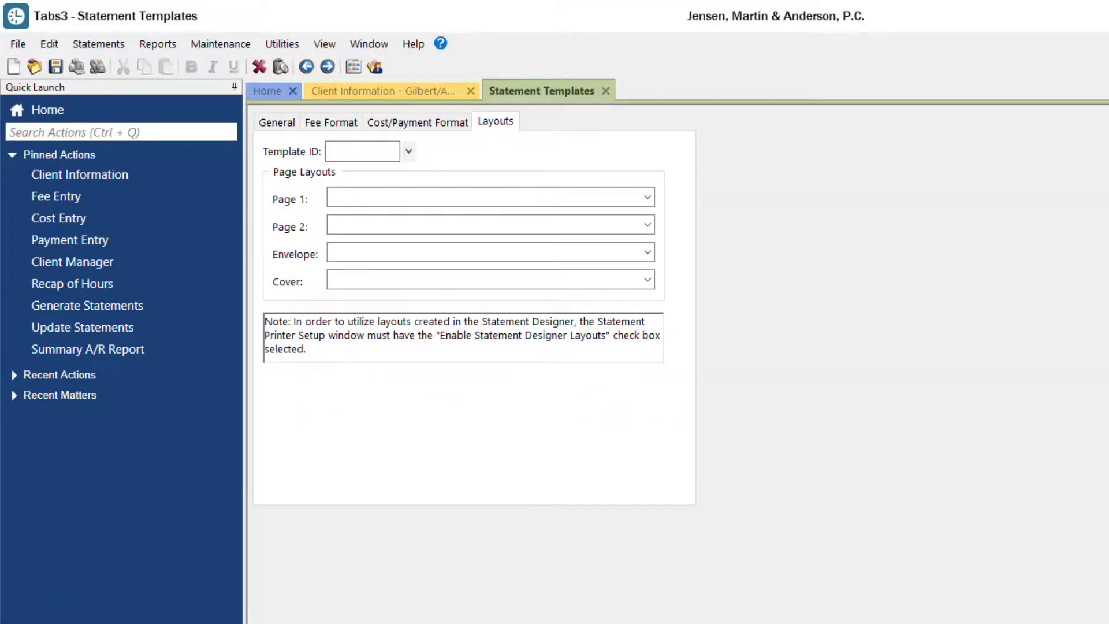
pyautogui.write('change client options')
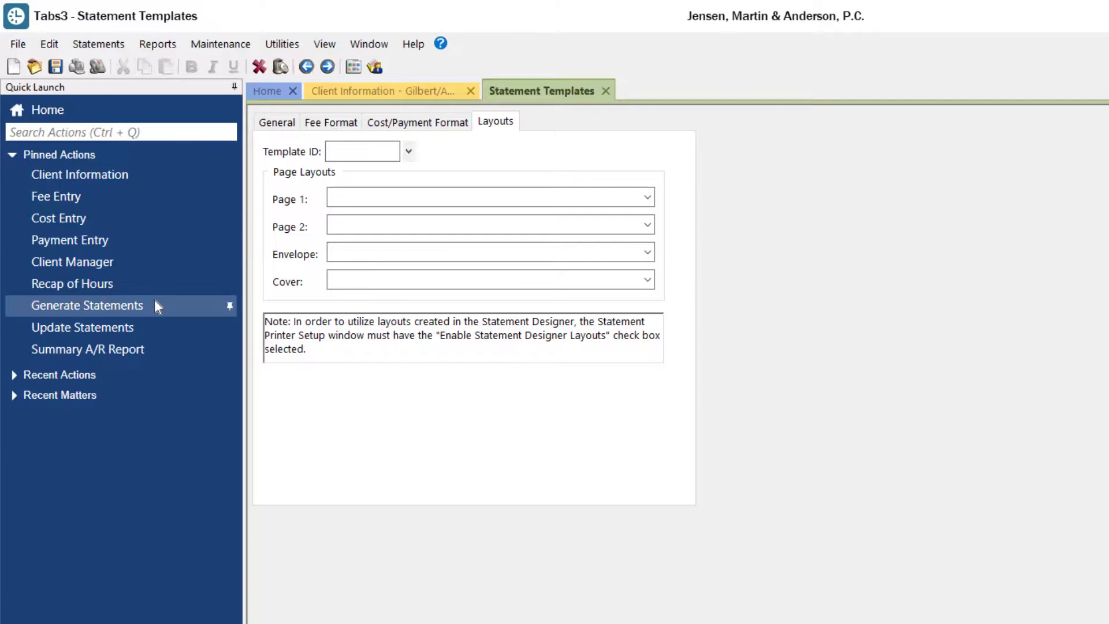
pyautogui.click(87, 305)
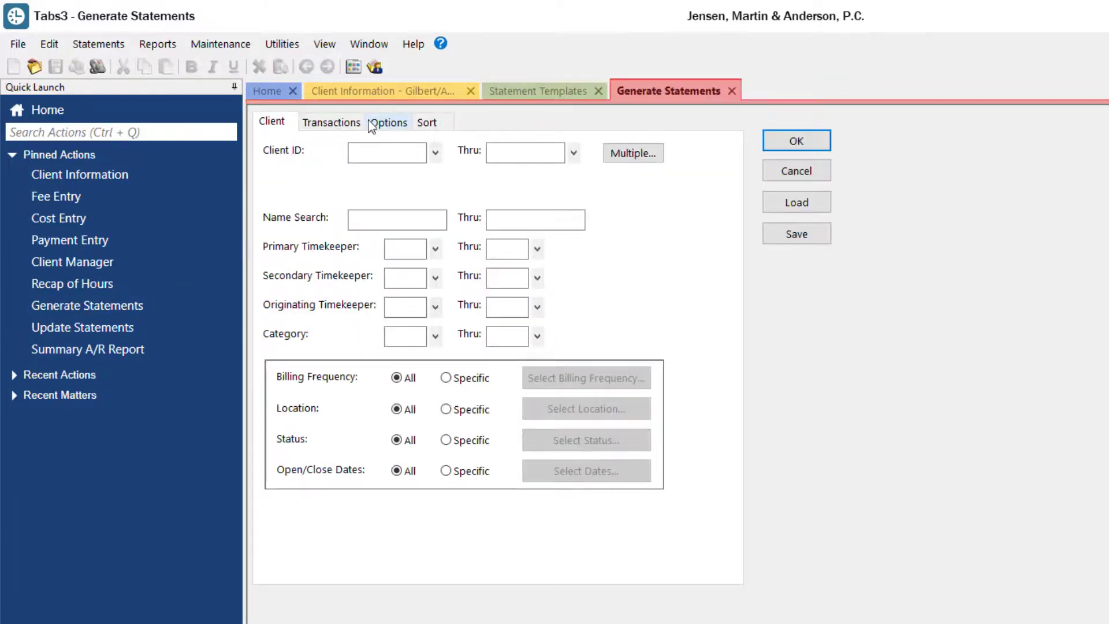
pyautogui.click(389, 122)
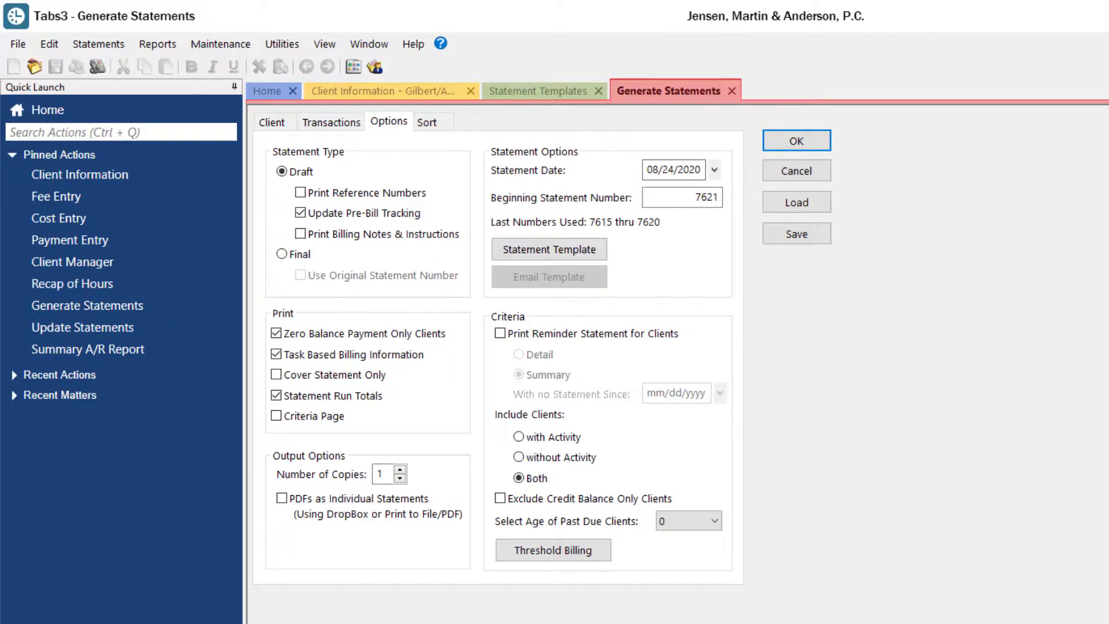